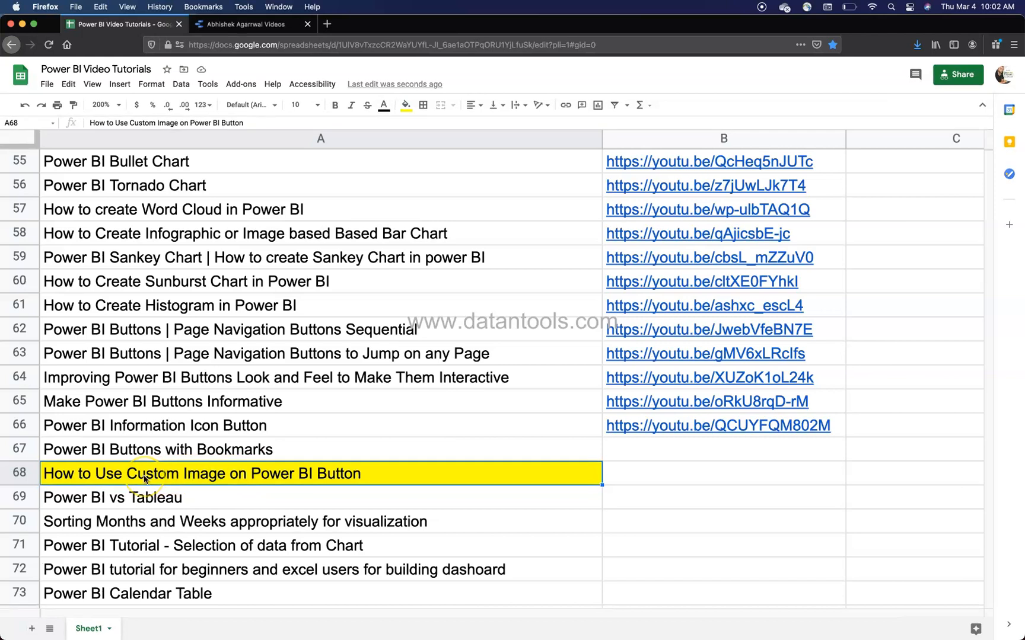
pyautogui.moveTo(173, 476)
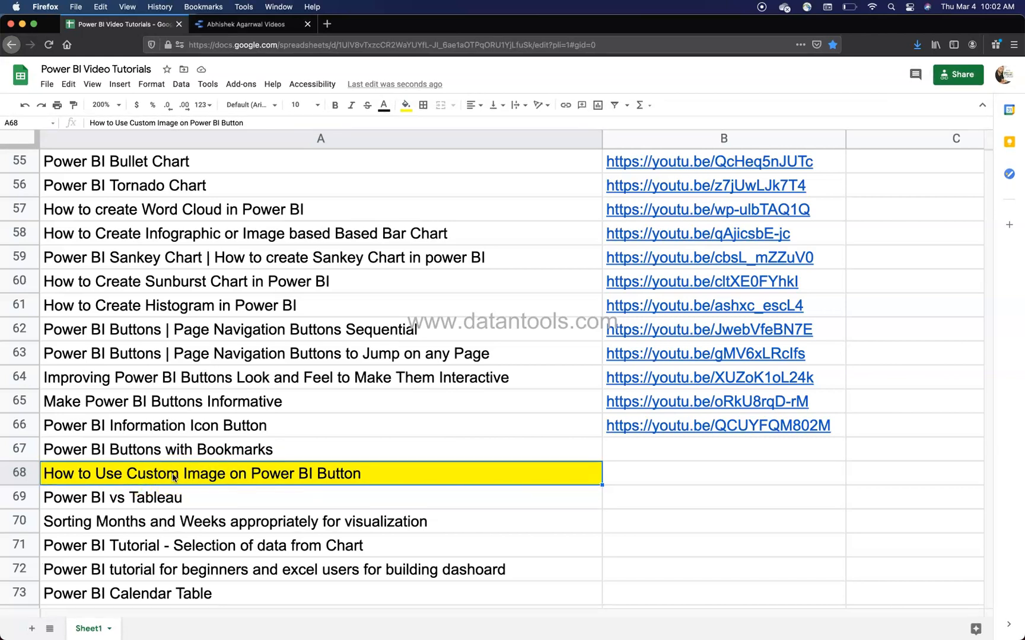
pyautogui.moveTo(289, 494)
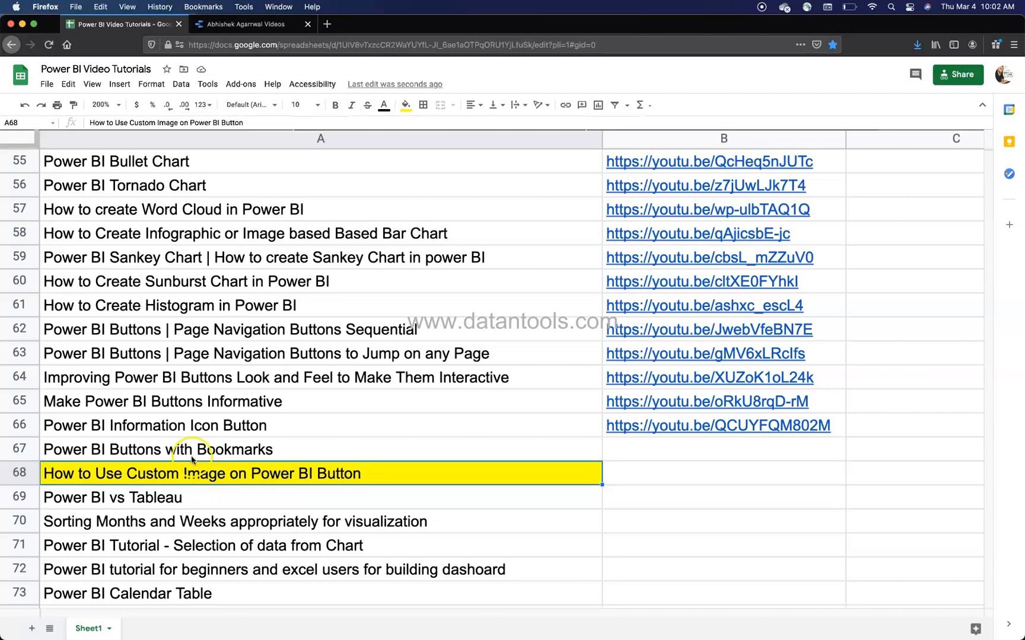
# - Bring up the Data Studio videos report and expand its Video Title filter list
pyautogui.click(196, 449)
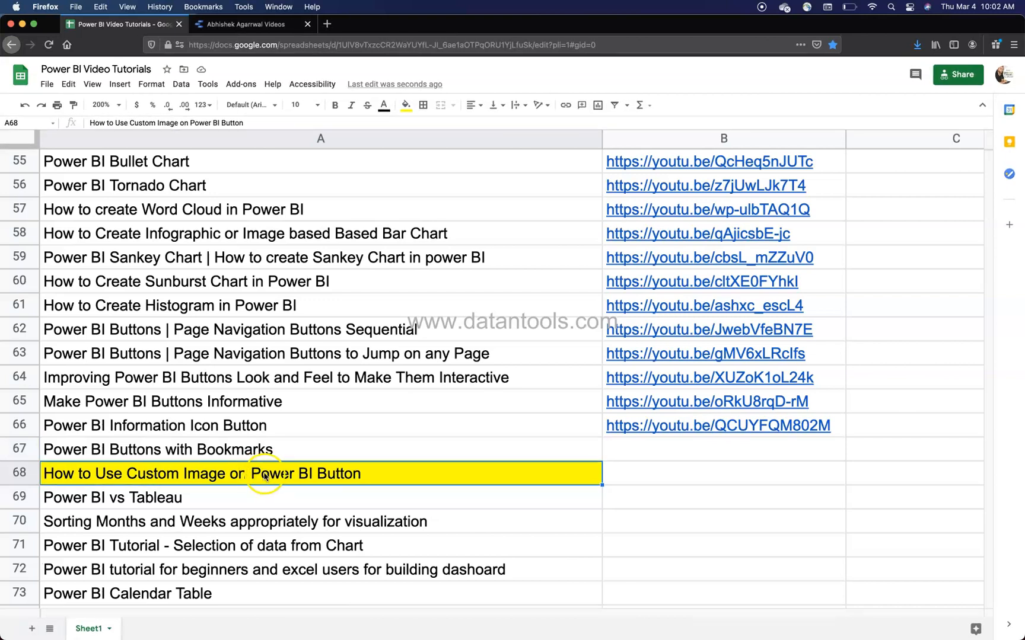
pyautogui.moveTo(344, 454)
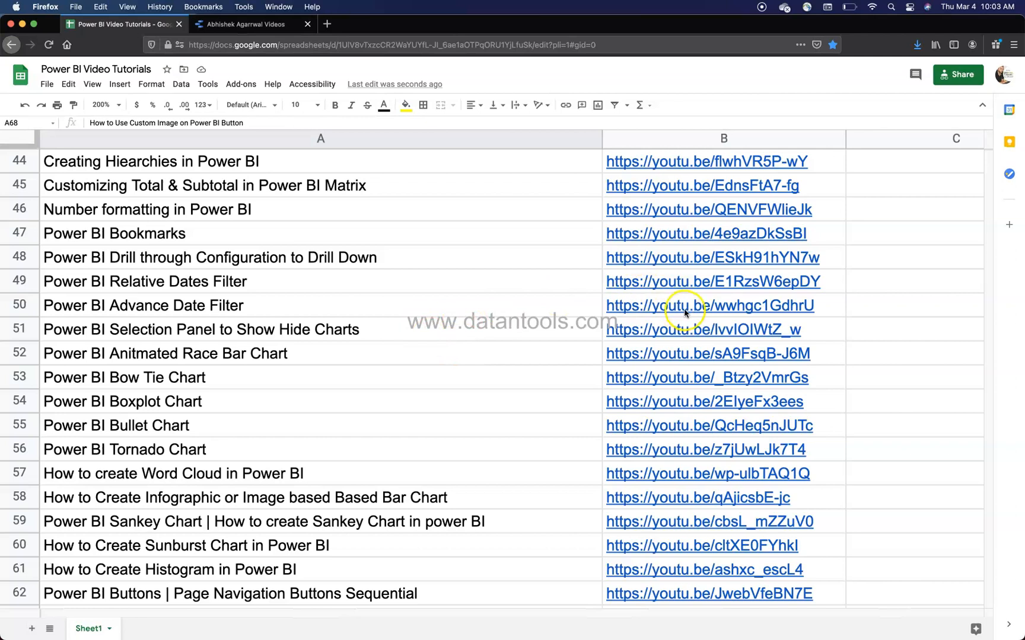
pyautogui.scroll(-3)
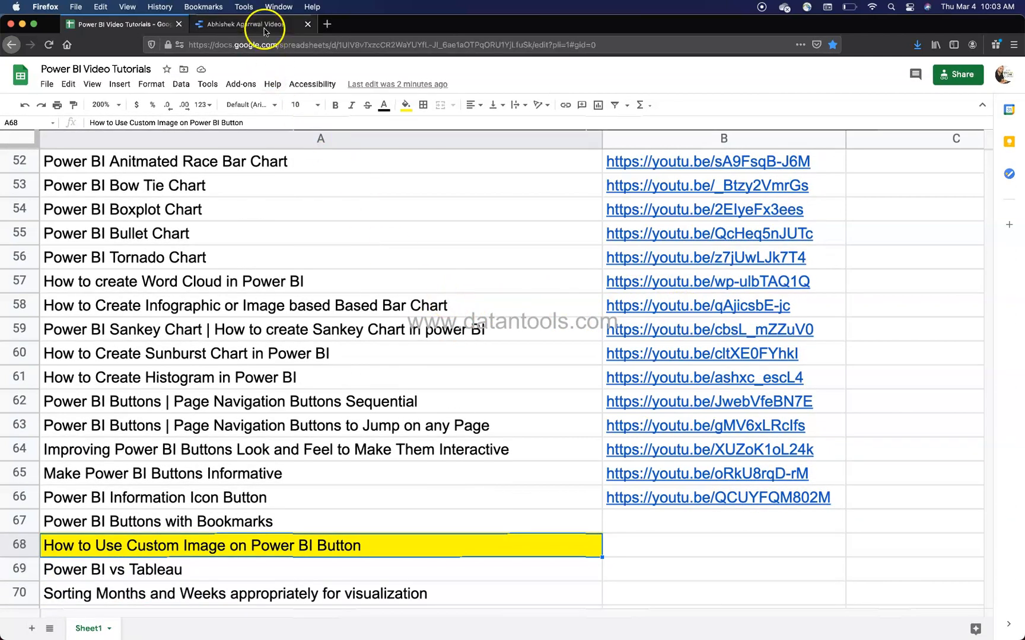
pyautogui.click(248, 23)
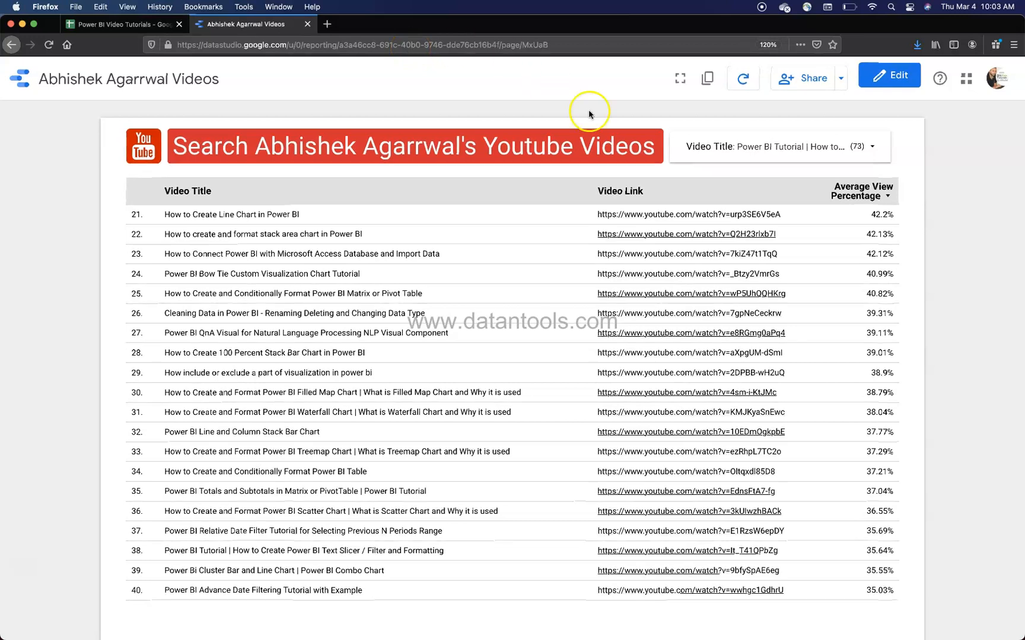
pyautogui.click(871, 146)
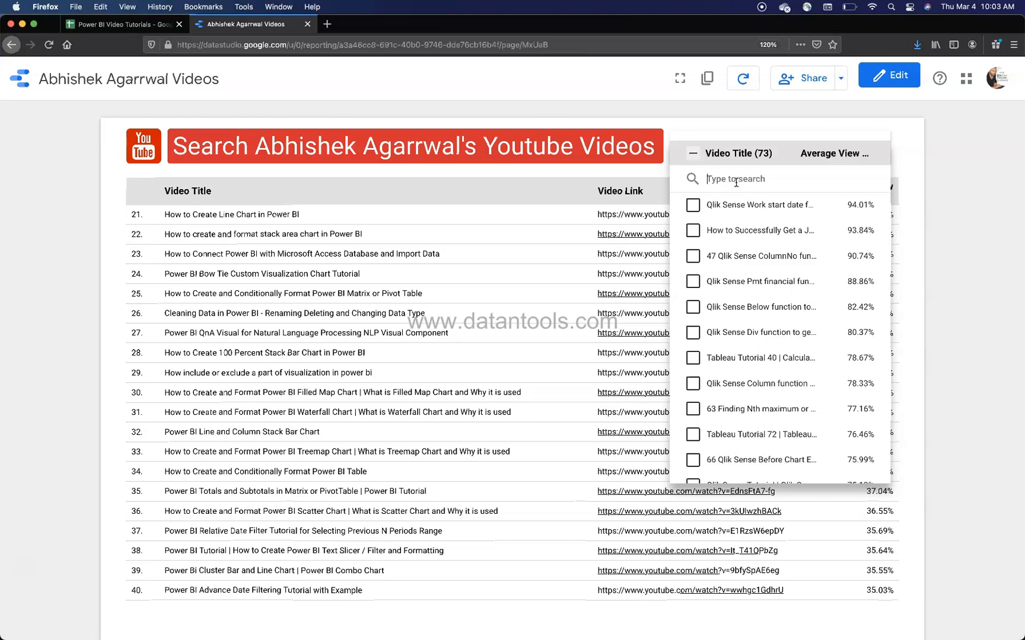
pyautogui.moveTo(708, 405)
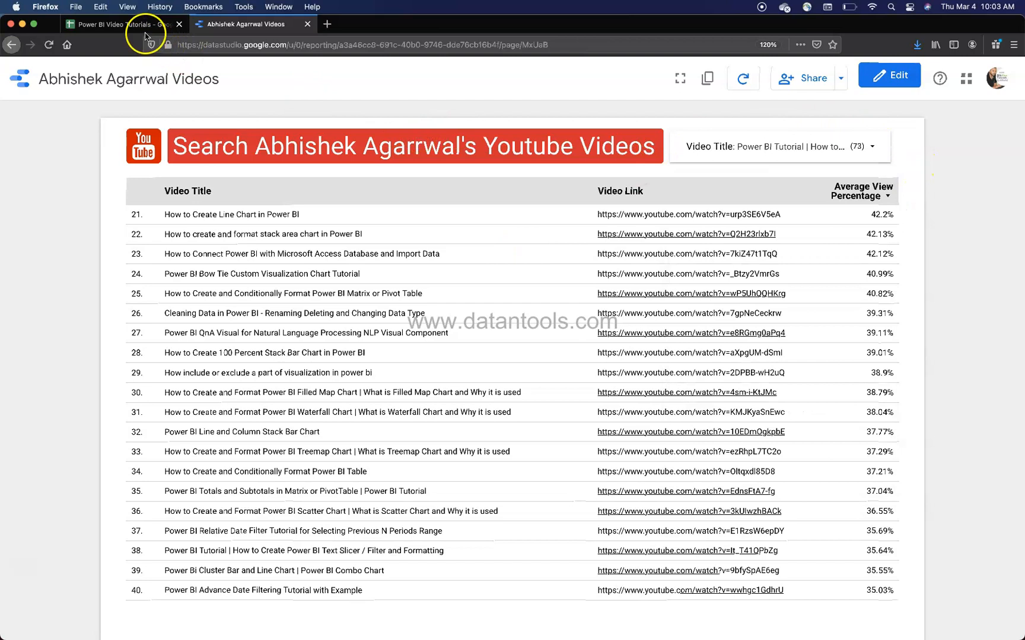
# - Narrow the Opportunity Analysis report to Basium and one more product code
pyautogui.click(118, 23)
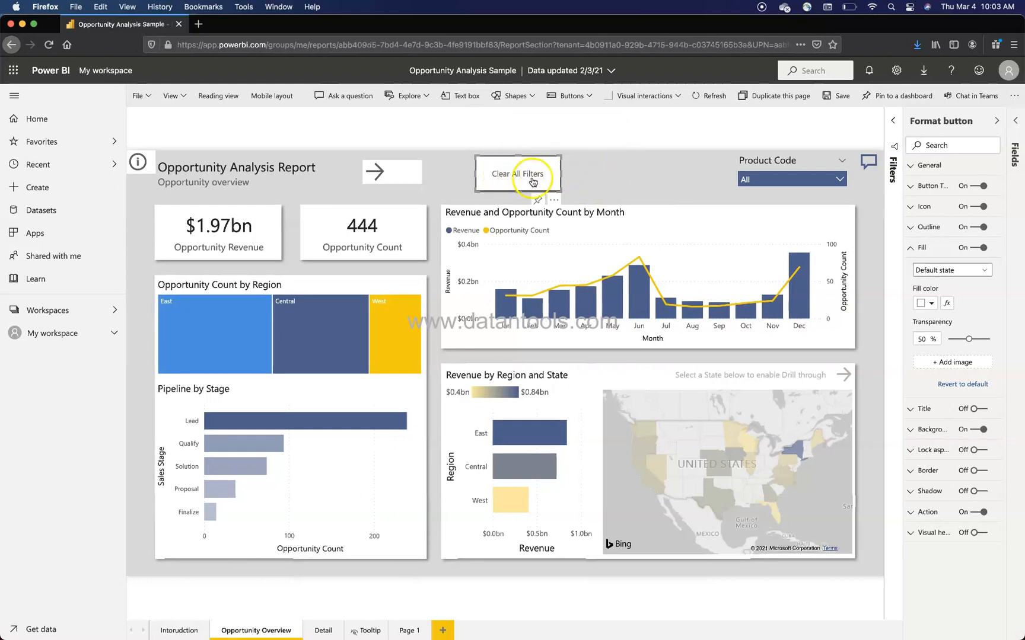
pyautogui.moveTo(535, 180)
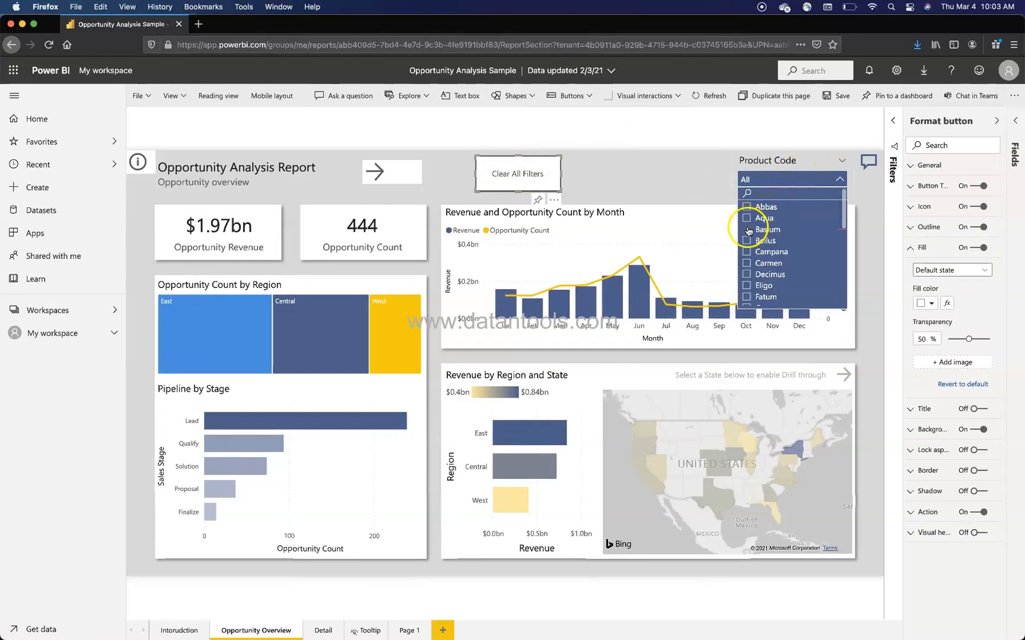
pyautogui.click(747, 229)
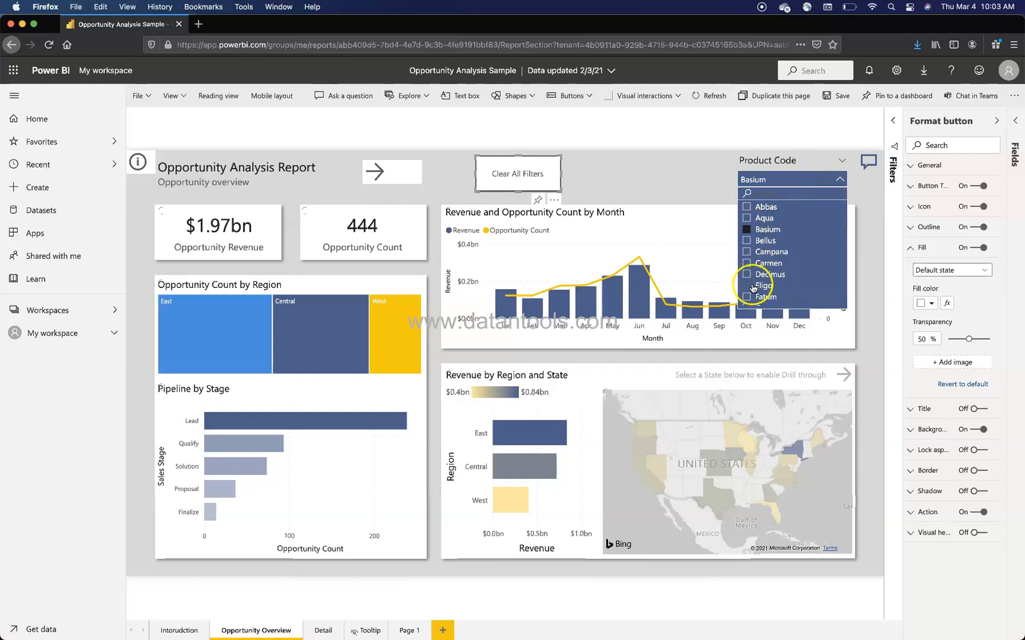
pyautogui.click(746, 285)
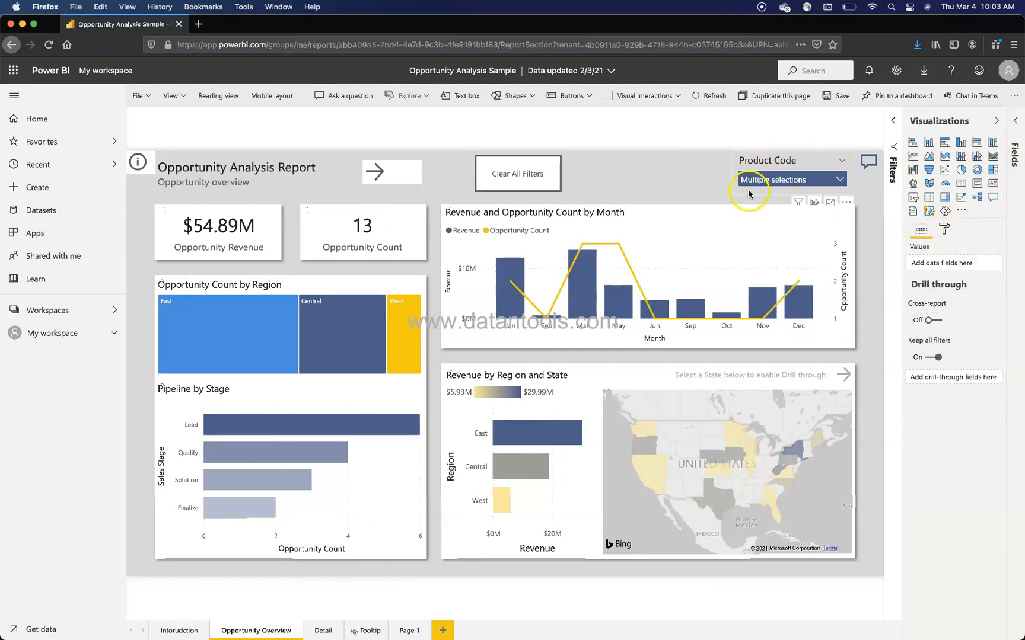
# - Reset the report to all product codes with the Clear All Filters button
pyautogui.click(516, 173)
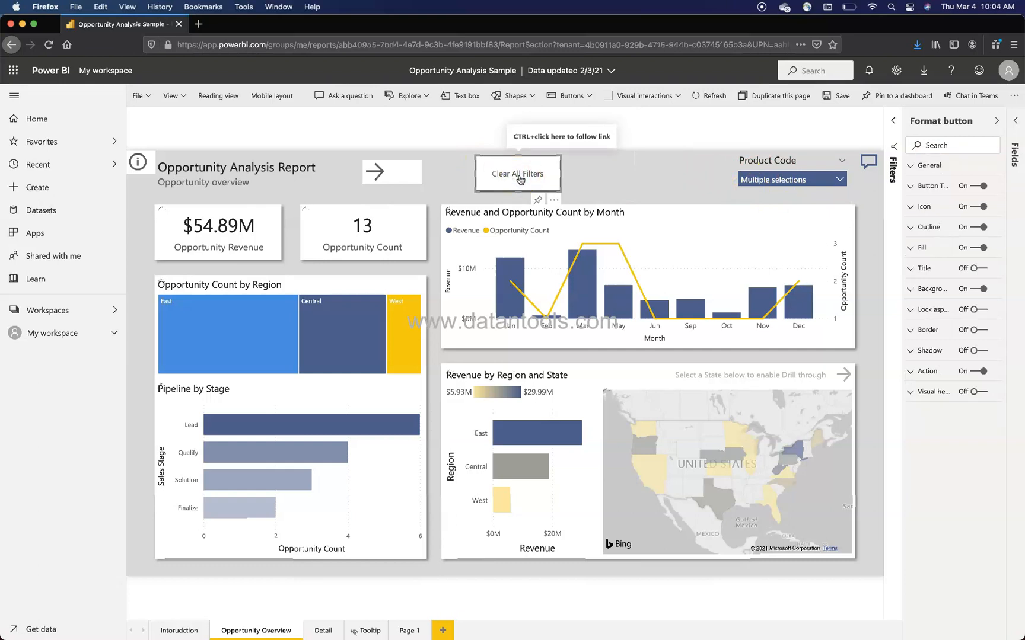
pyautogui.click(517, 174)
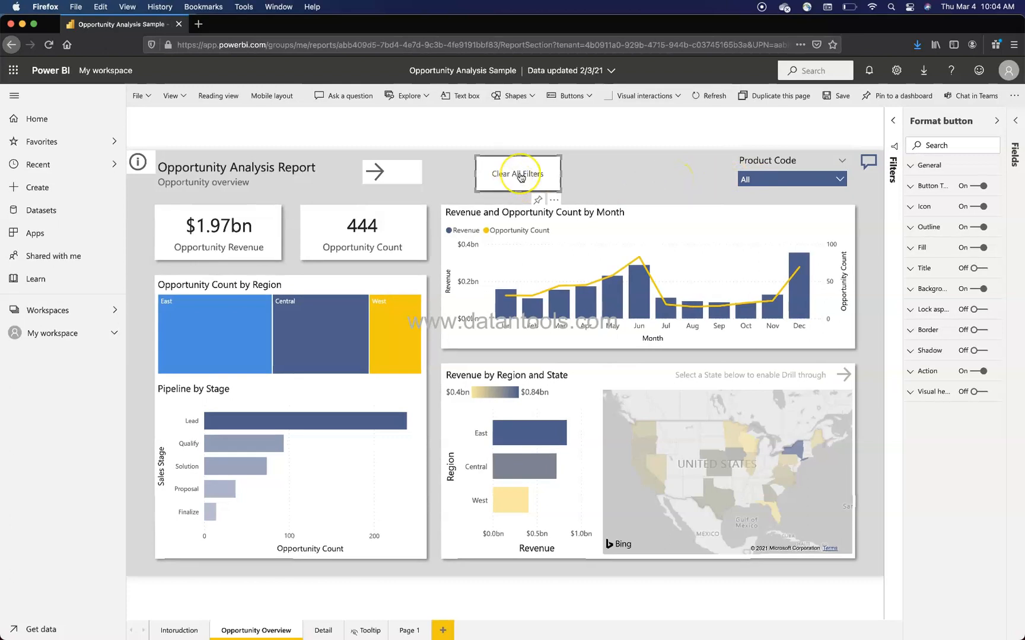
pyautogui.moveTo(517, 174)
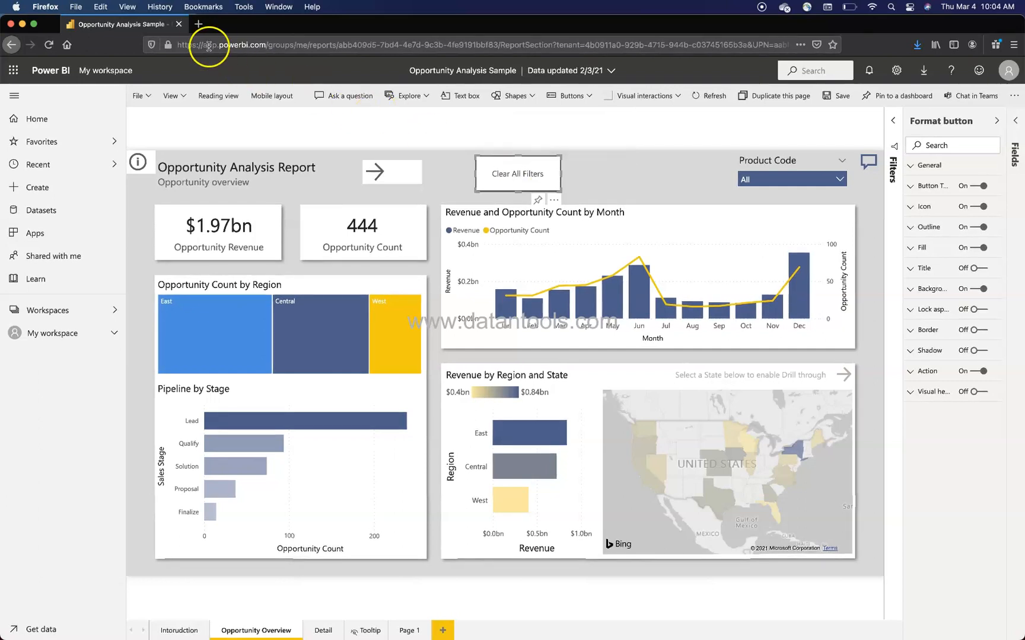
# - Search Google Images for 'clear all filter icon' and save the black funnel-with-X icon
pyautogui.write('clear+all+filter')
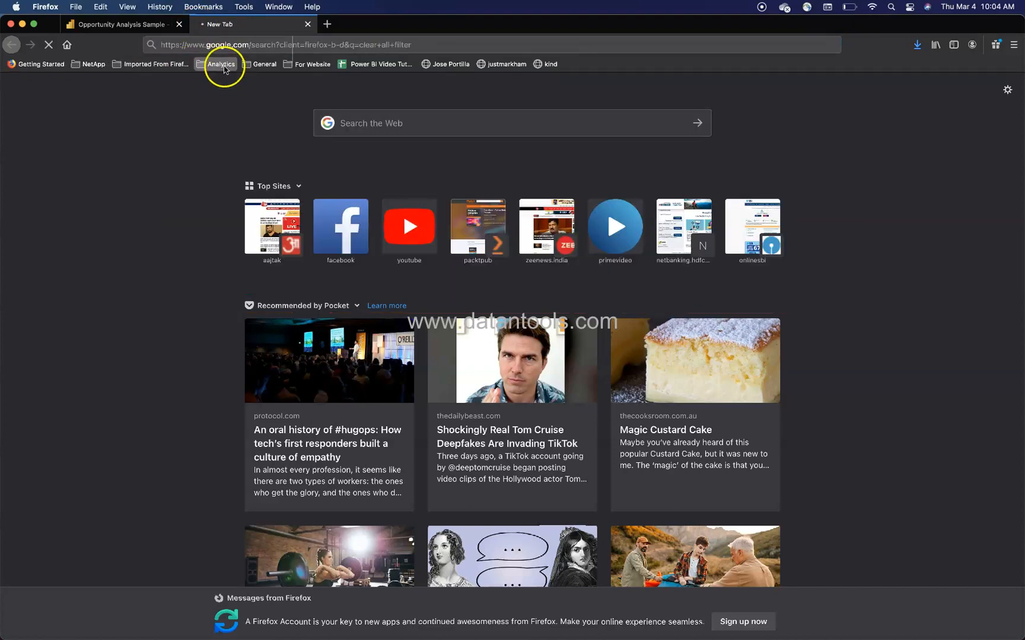
pyautogui.moveTo(233, 129)
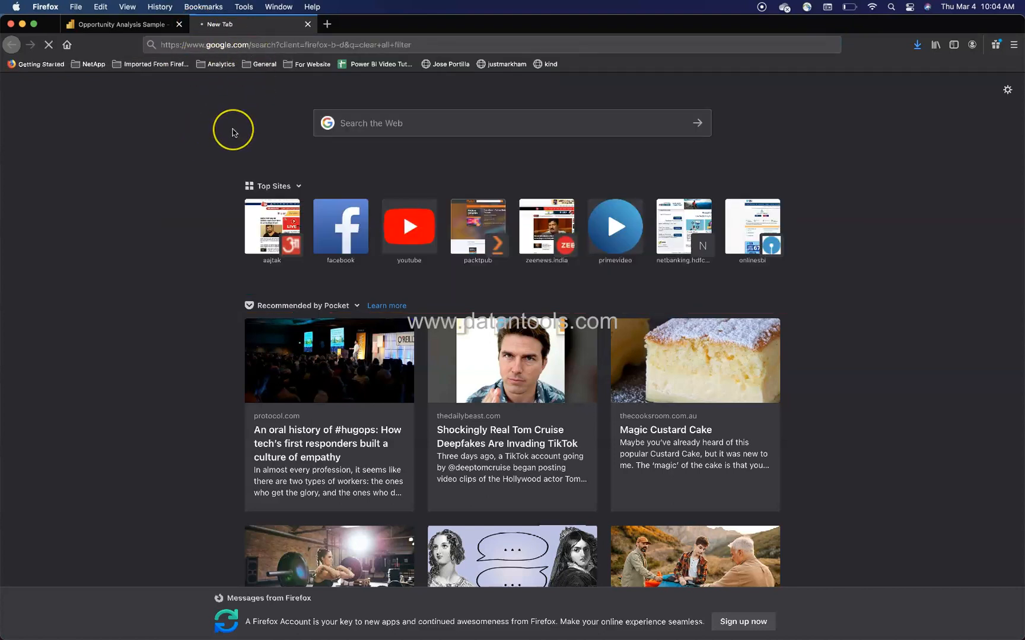
pyautogui.moveTo(233, 130)
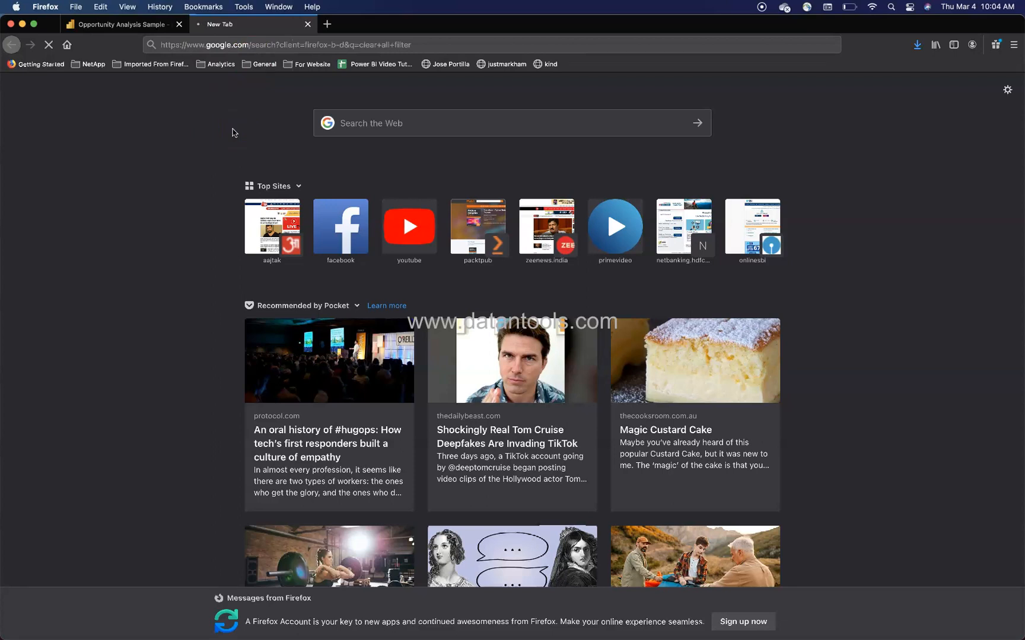
pyautogui.moveTo(247, 104)
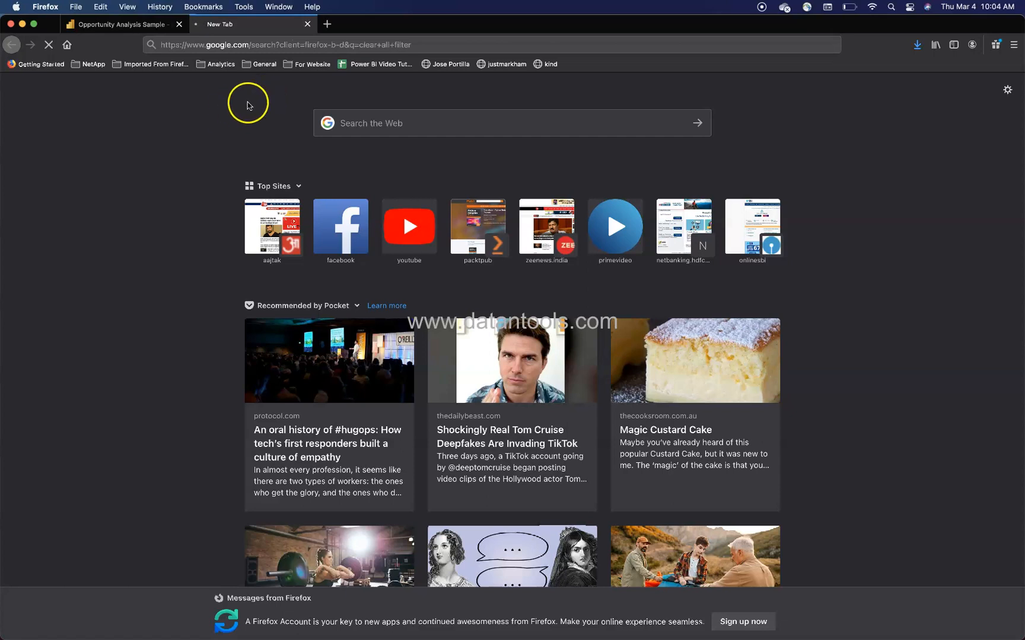
pyautogui.moveTo(351, 37)
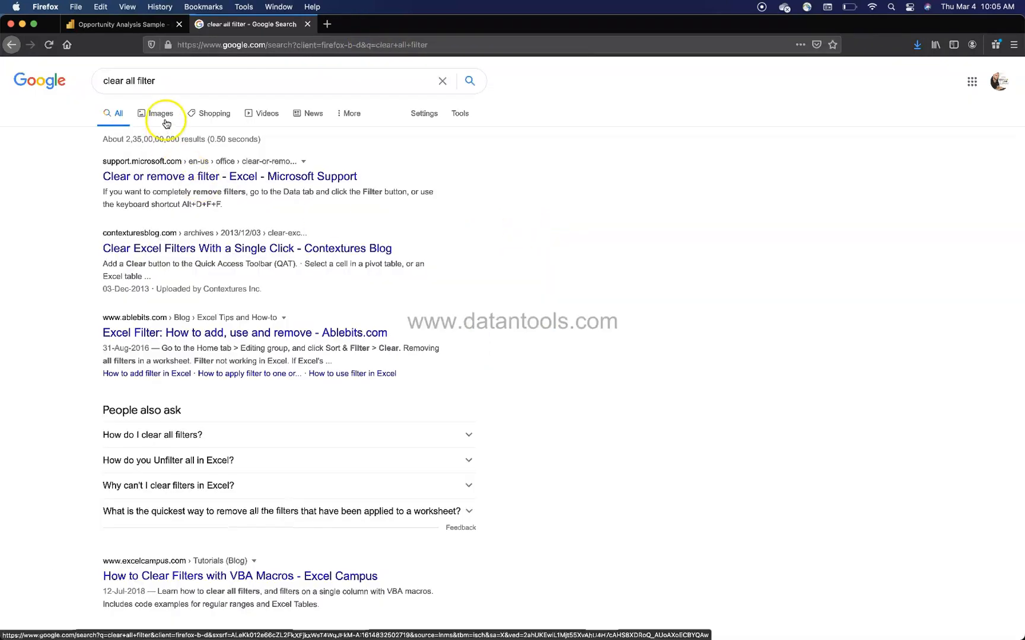
pyautogui.click(159, 113)
pyautogui.write(' icon')
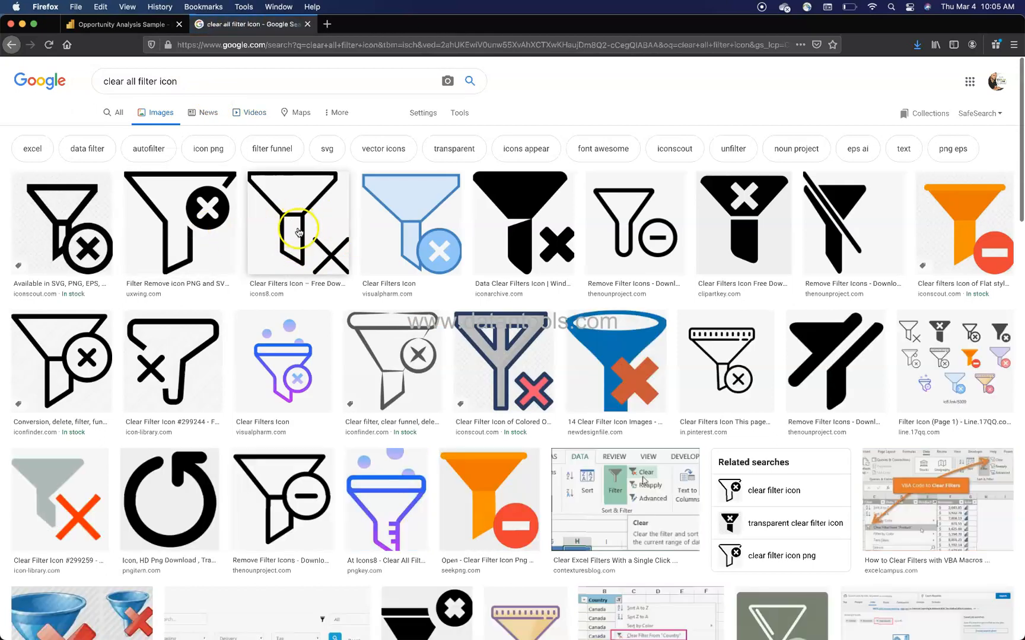
pyautogui.click(295, 223)
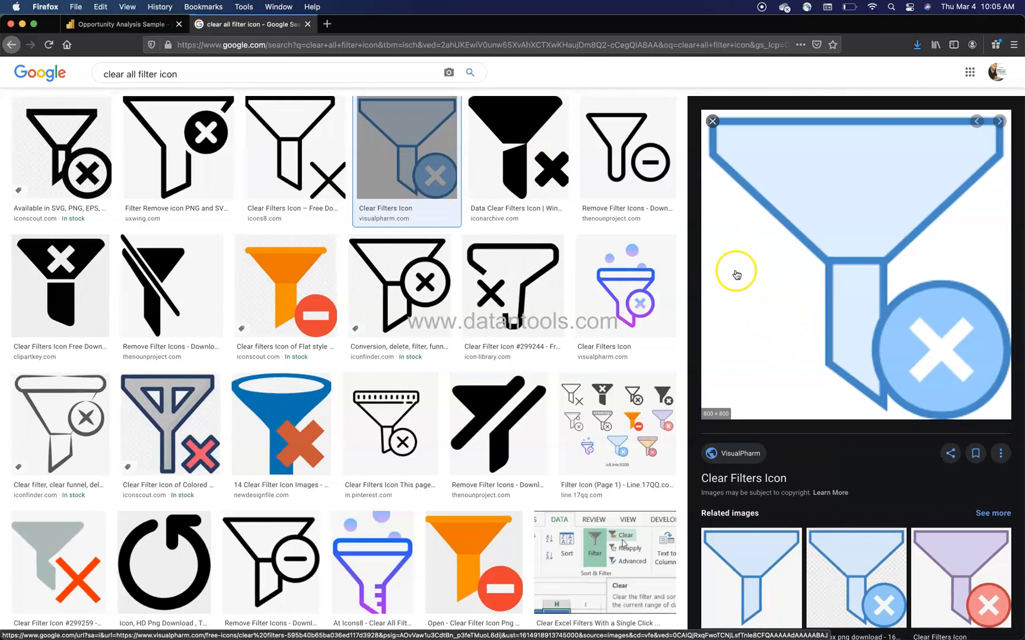
pyautogui.click(176, 151)
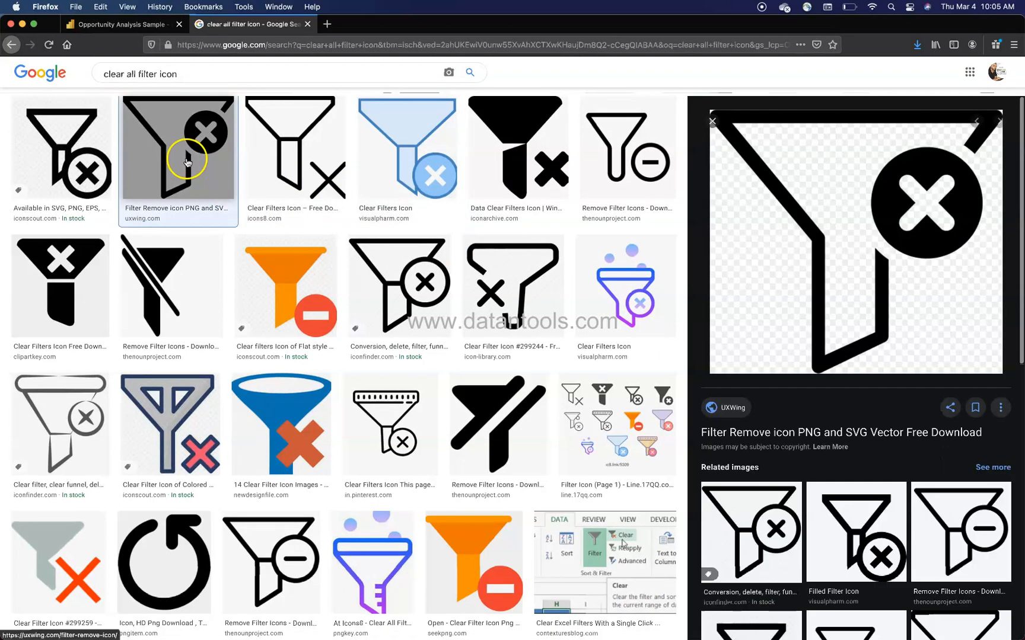
pyautogui.rightClick(841, 305)
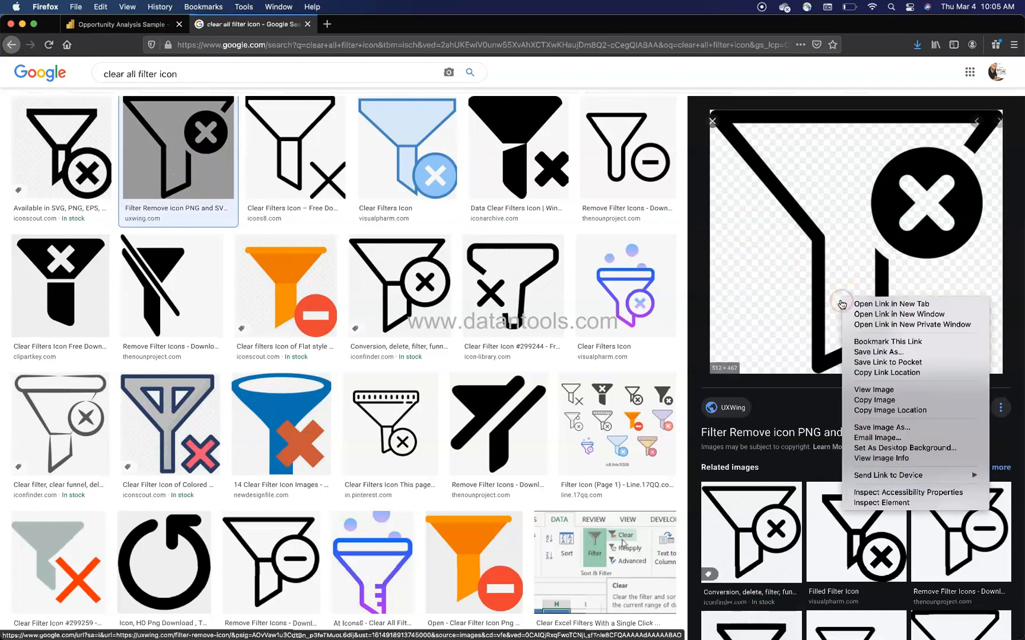
pyautogui.moveTo(879, 437)
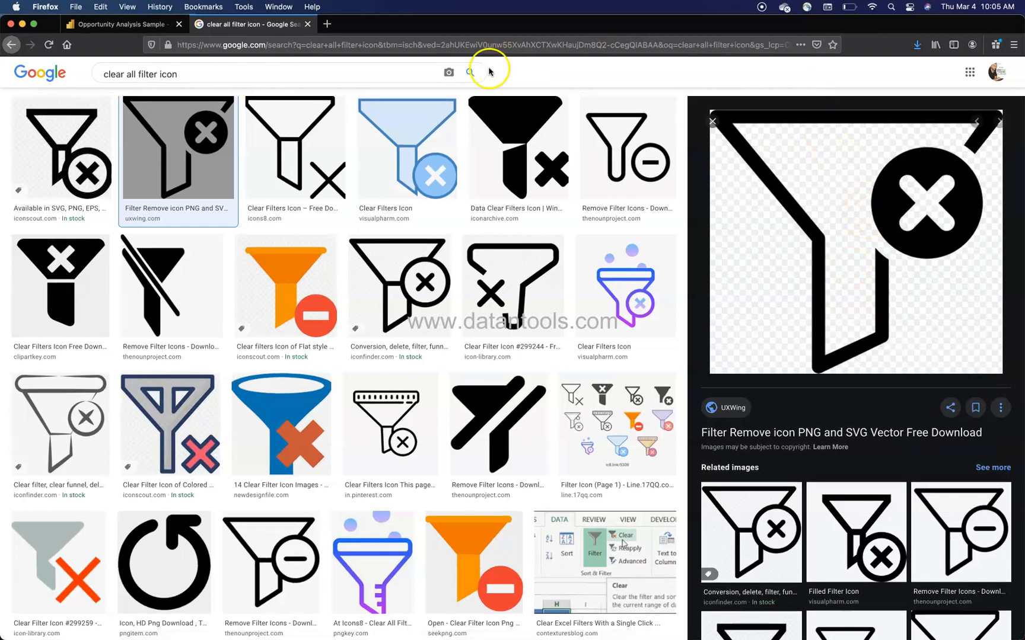
# - Hide the Clear All Filters button text and expand its fill options
pyautogui.click(121, 24)
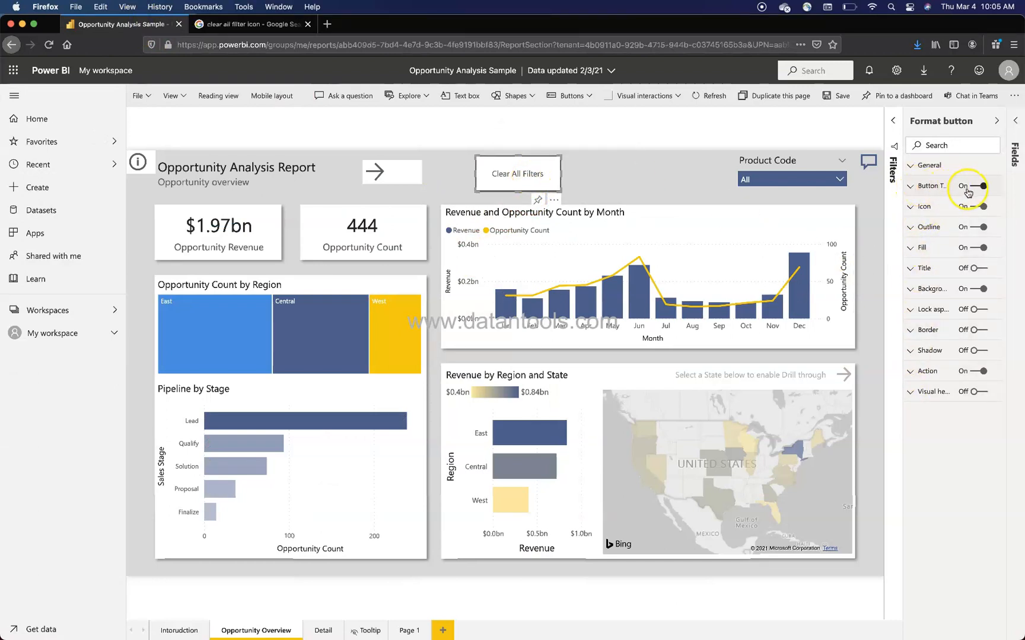
pyautogui.click(972, 185)
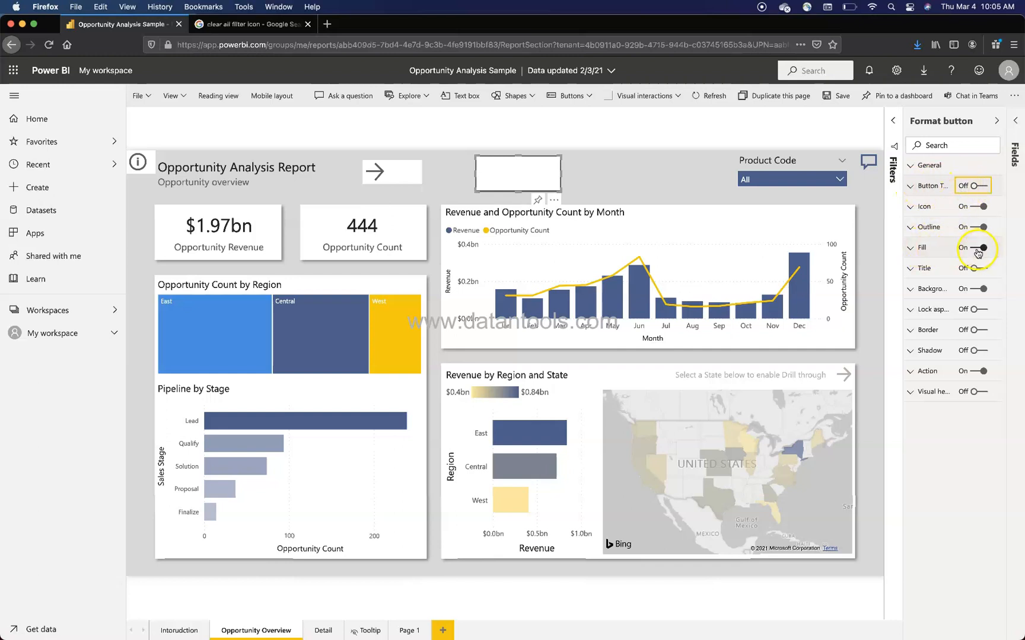
pyautogui.click(911, 247)
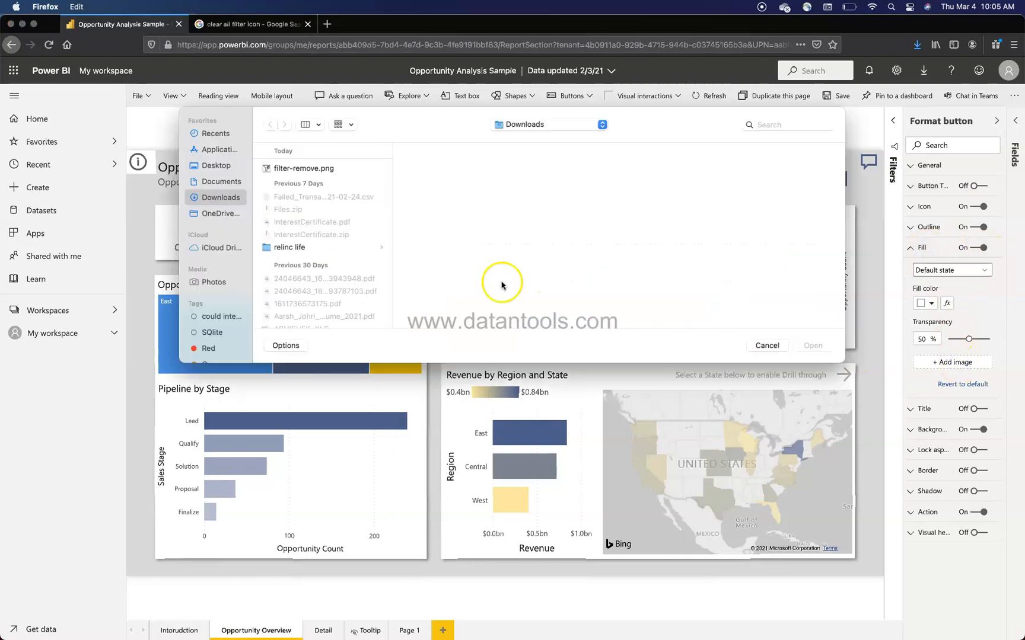
# - Fill the button with filter-remove.png and set the image fit to Fit
pyautogui.click(302, 168)
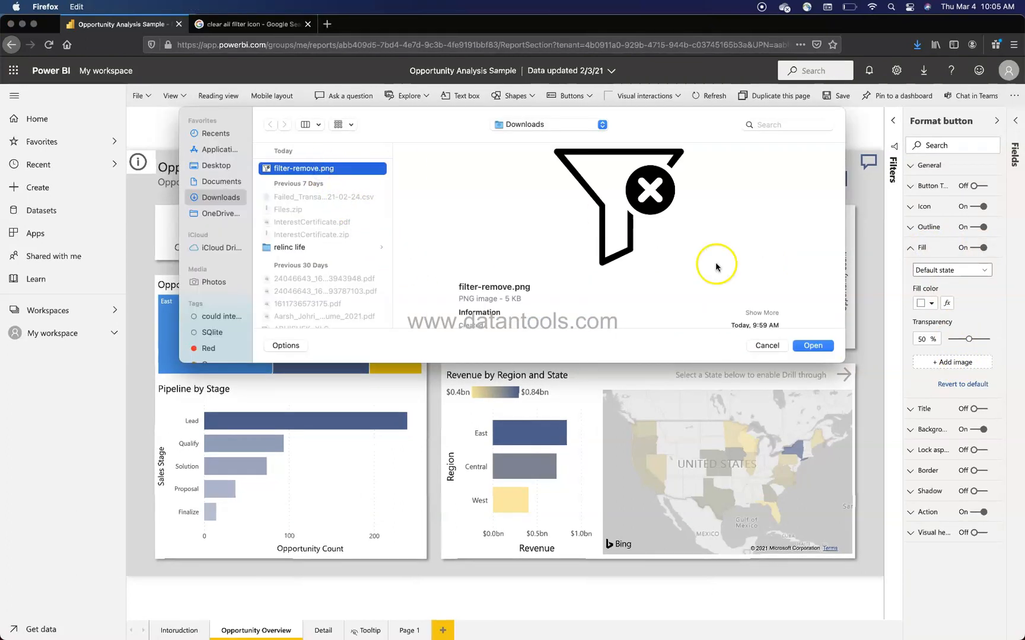
pyautogui.click(812, 345)
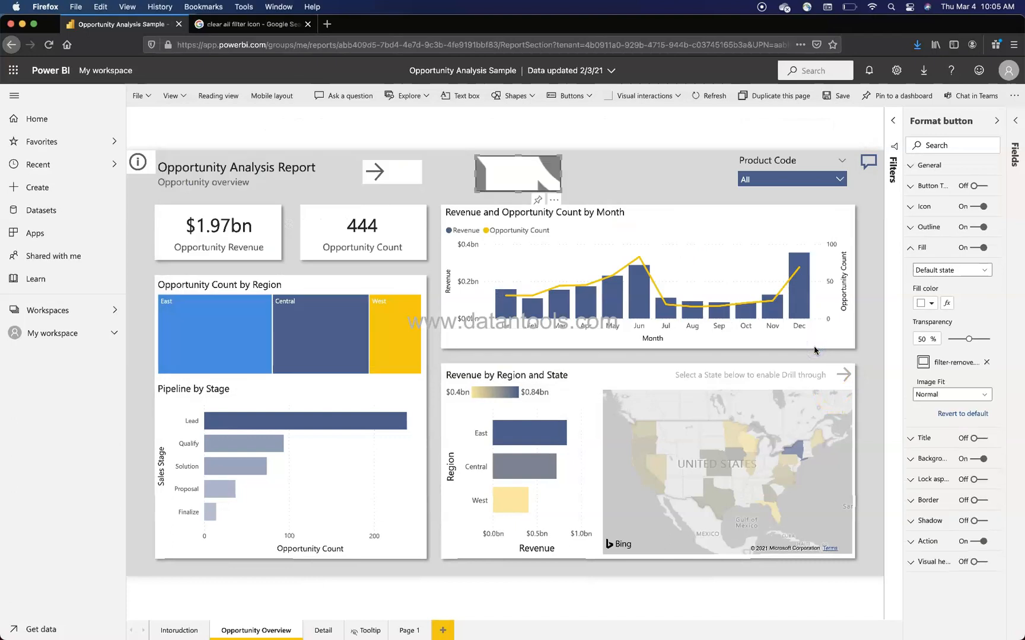
pyautogui.moveTo(535, 178)
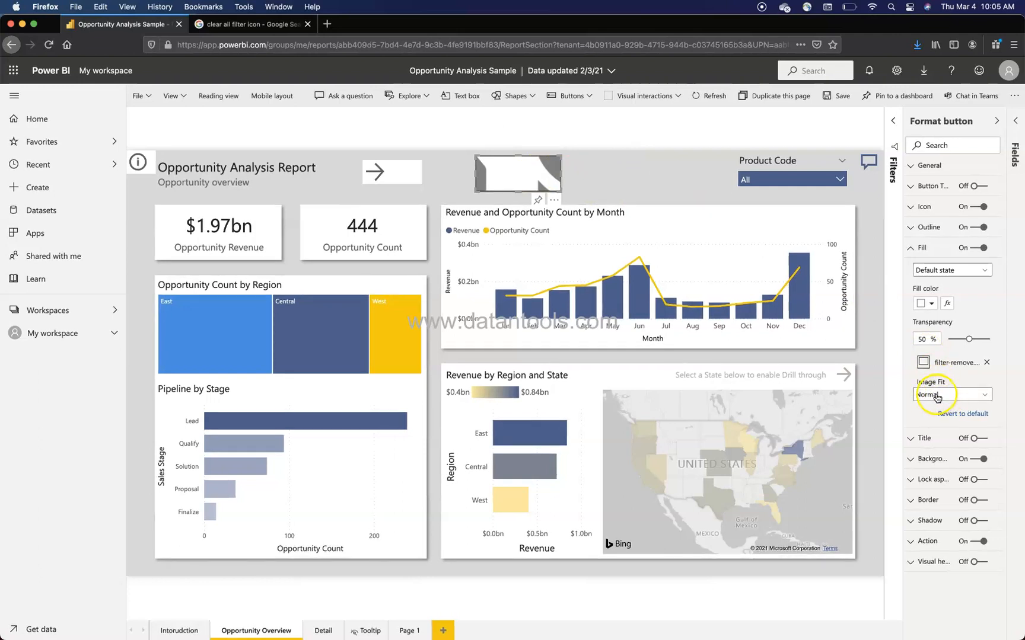
pyautogui.click(951, 395)
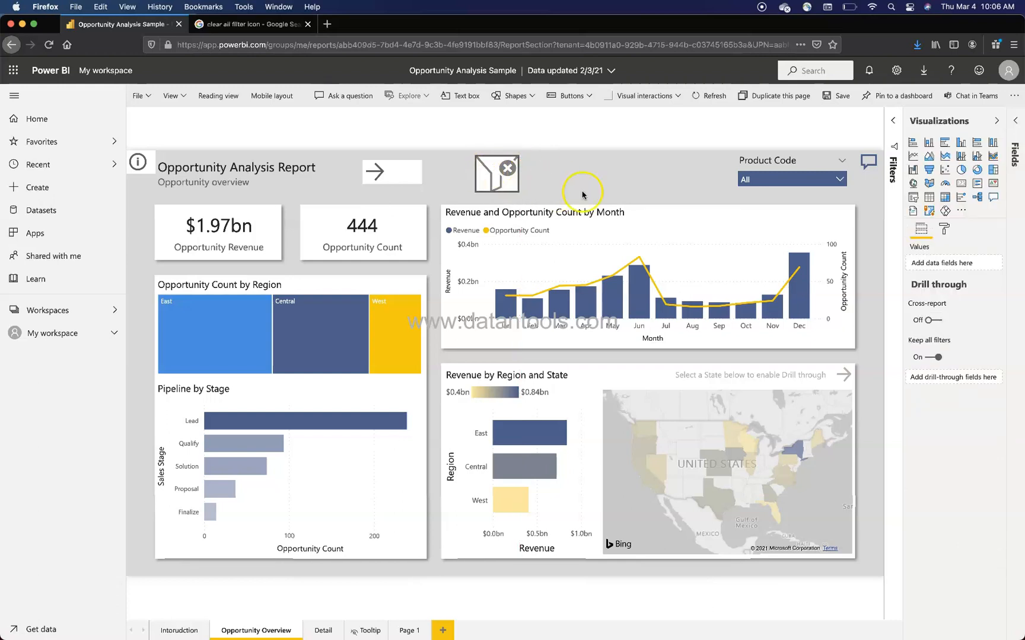
pyautogui.moveTo(531, 189)
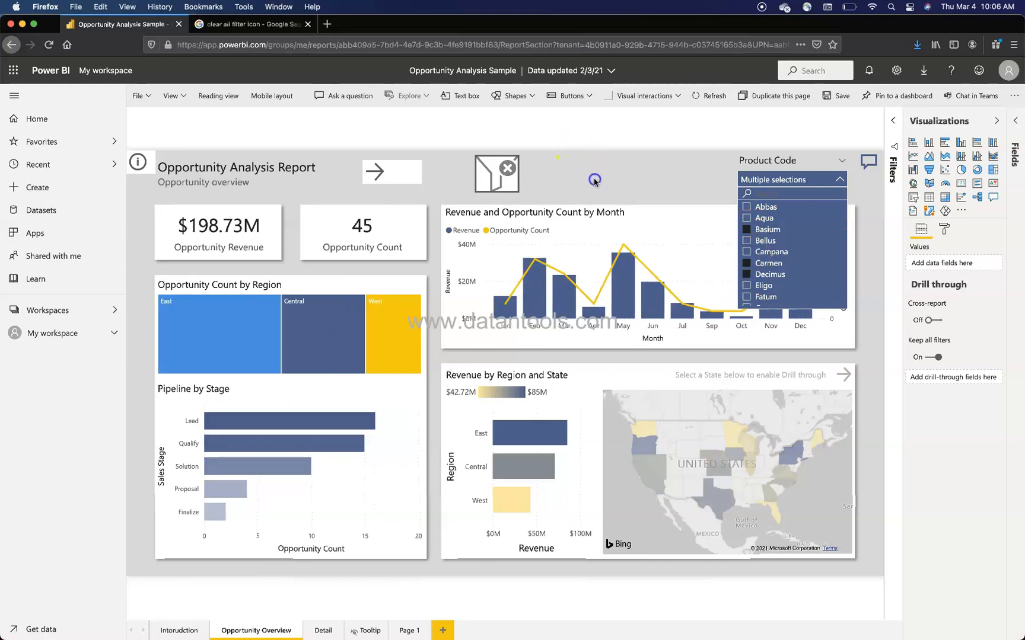
pyautogui.moveTo(497, 173)
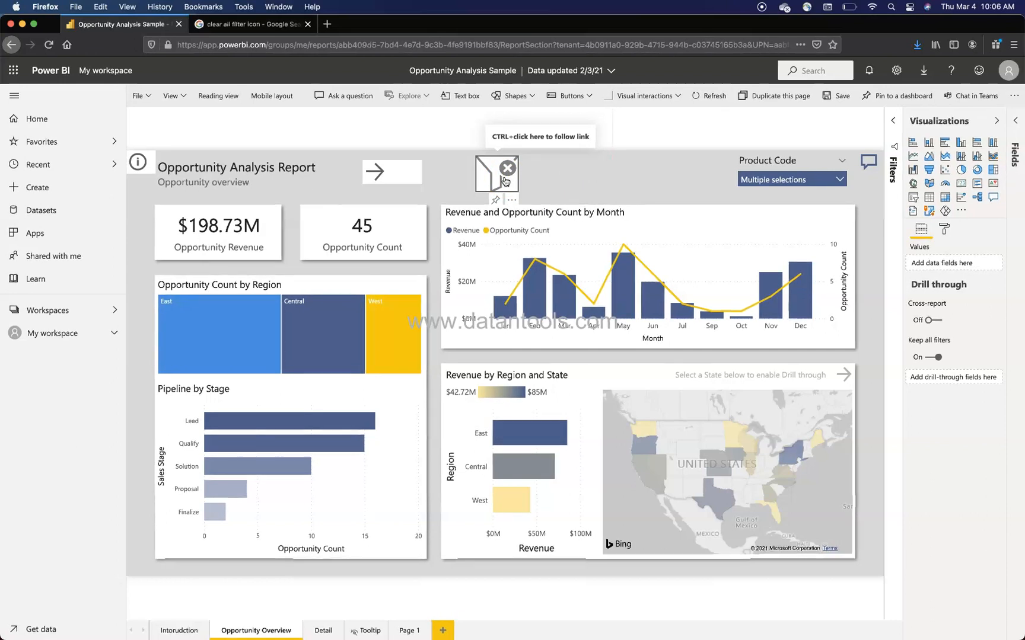
pyautogui.click(791, 179)
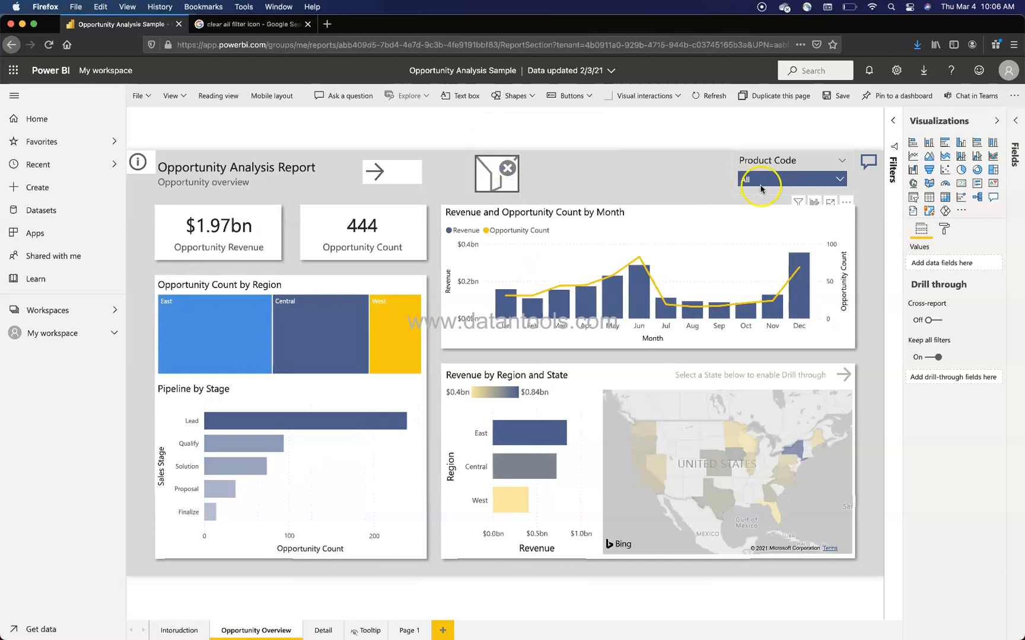
pyautogui.moveTo(769, 191)
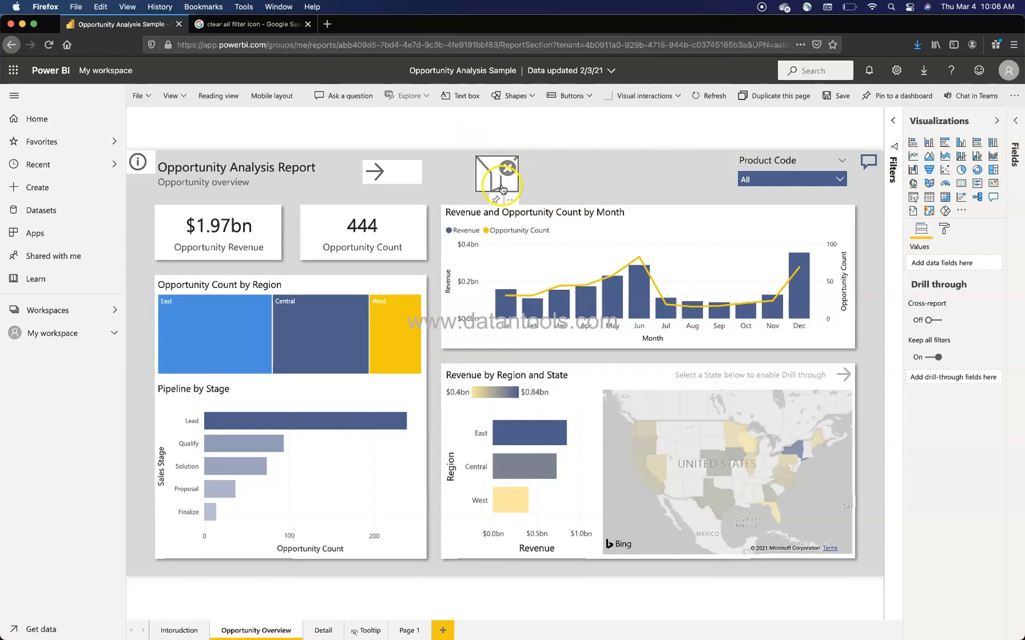
pyautogui.moveTo(497, 180)
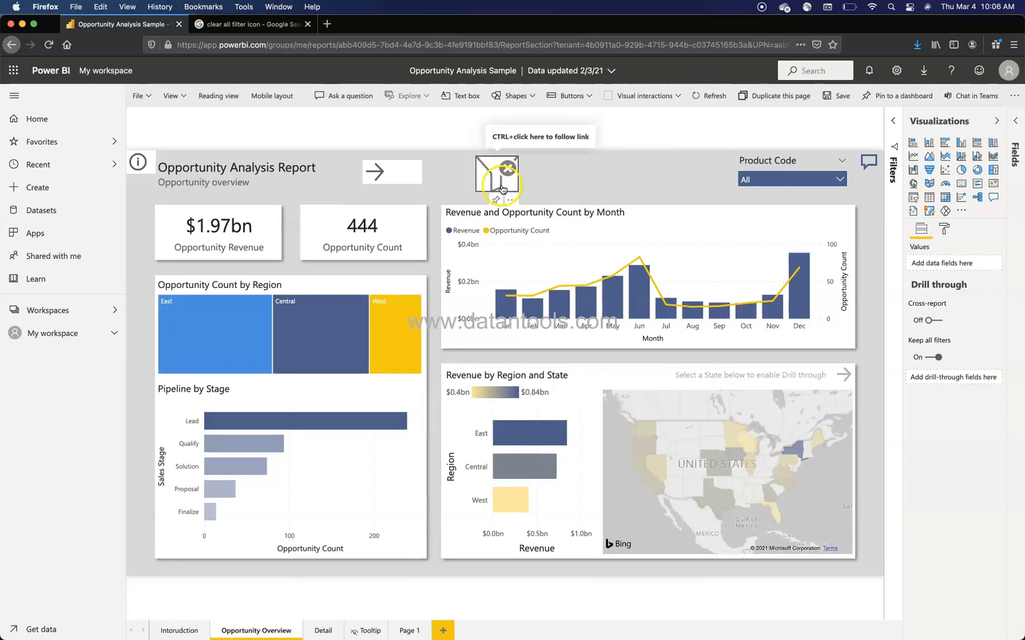